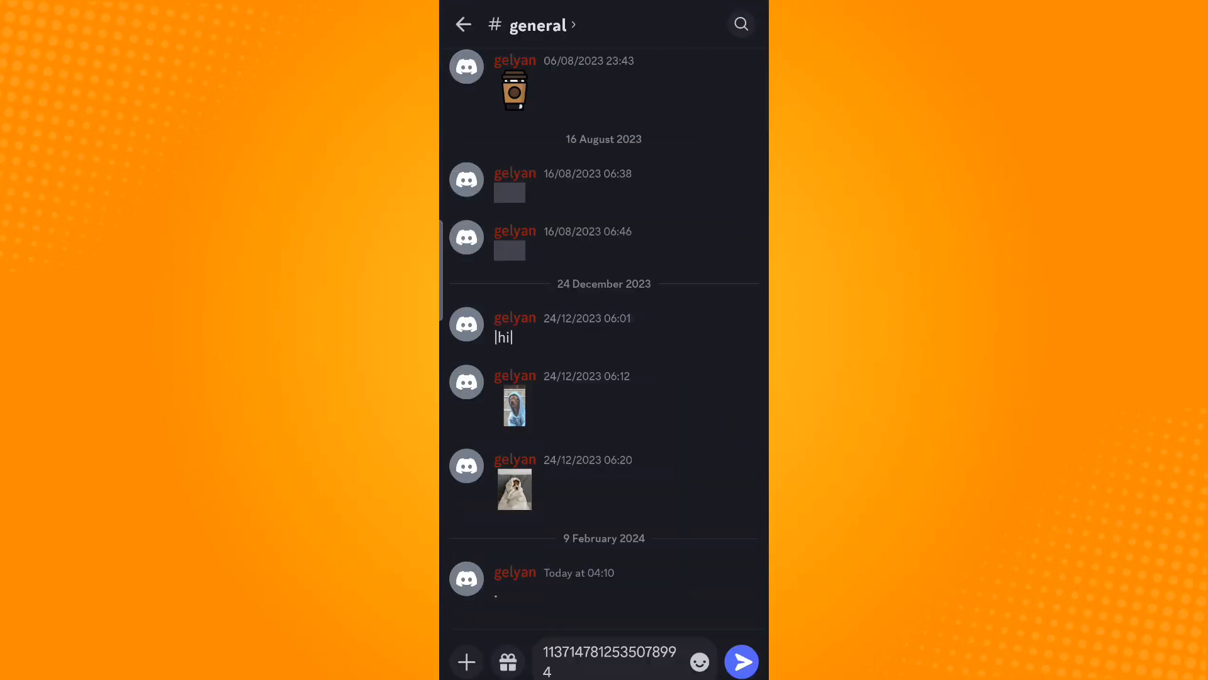
- Go back from #general and switch to your own profile via the bottom navigation
left_click(463, 25)
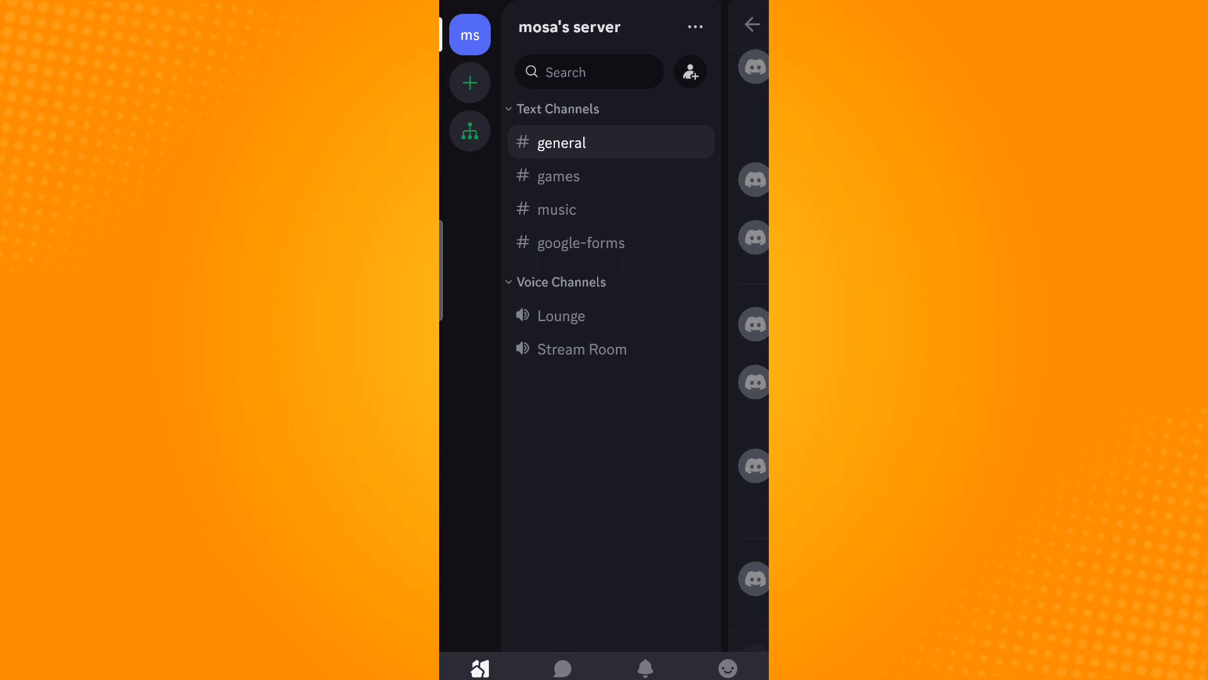
left_click(728, 667)
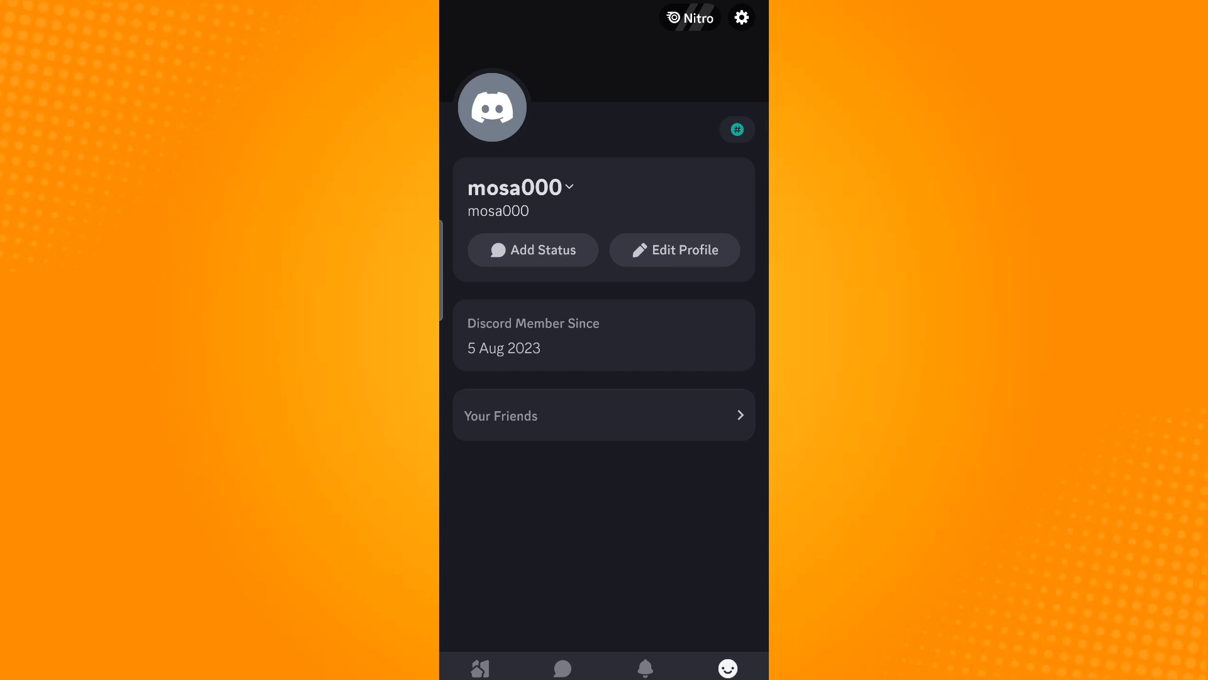
- Reach the Update your phone number screen through Settings > Account > Phone
left_click(740, 16)
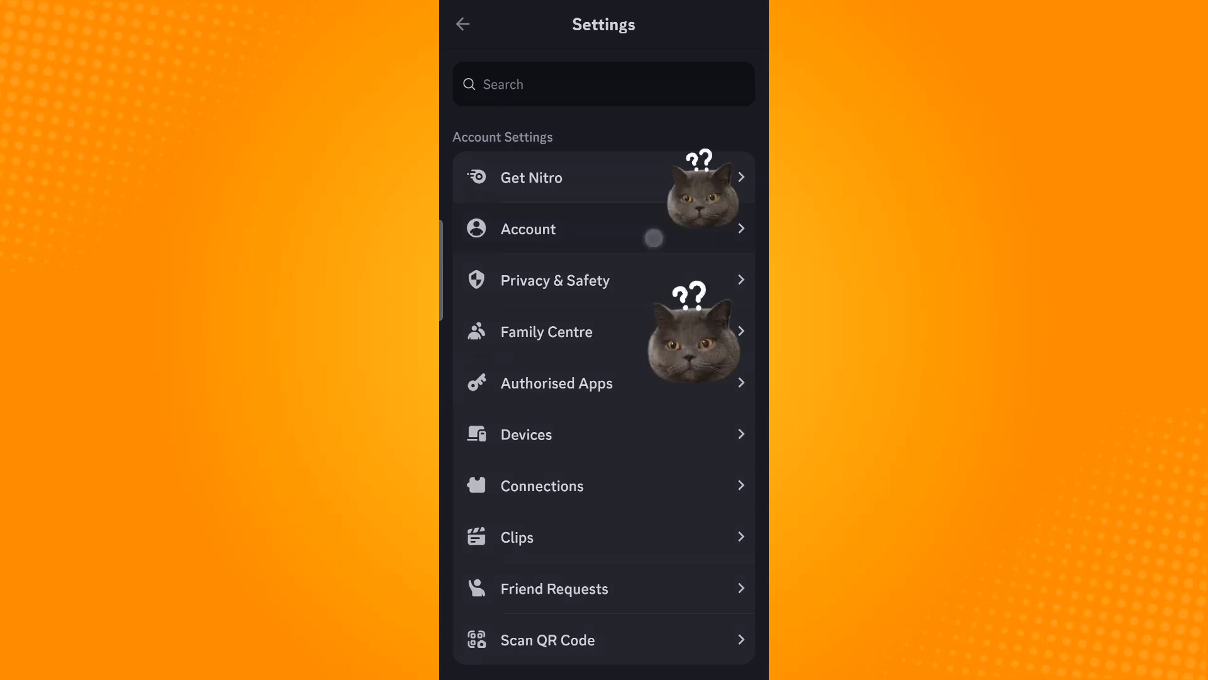
left_click(528, 229)
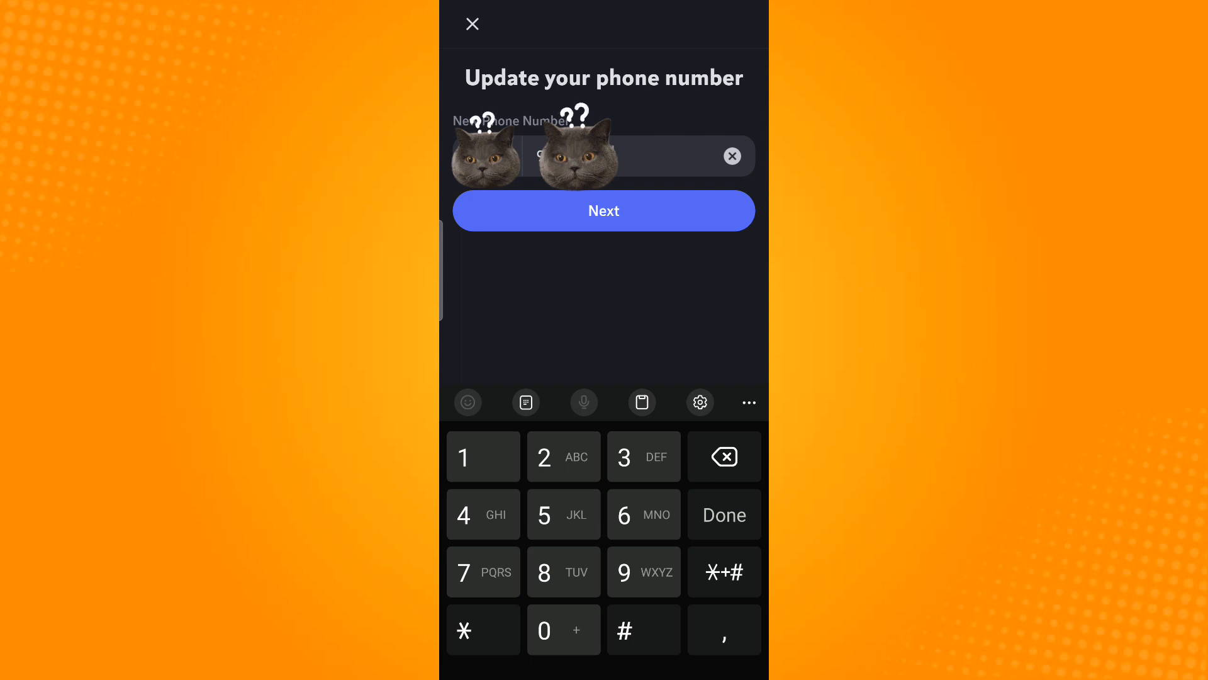
- Send the new number, pass the captcha, and verify the texted 6-digit code
left_click(603, 210)
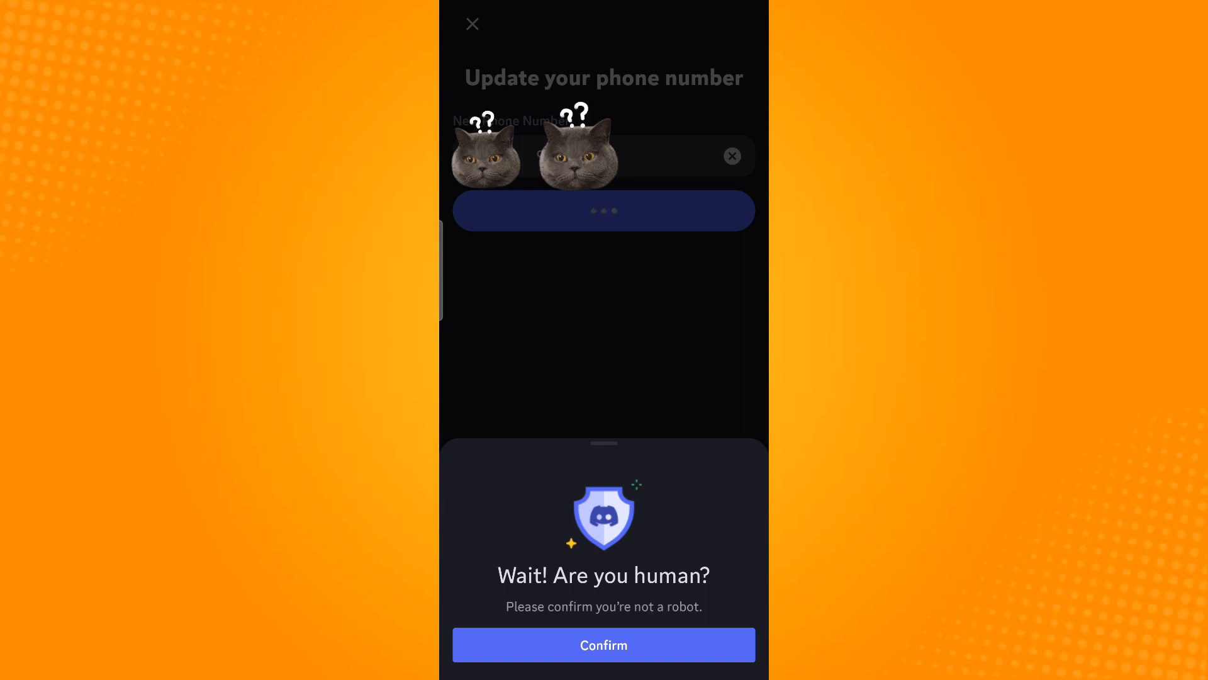
left_click(603, 644)
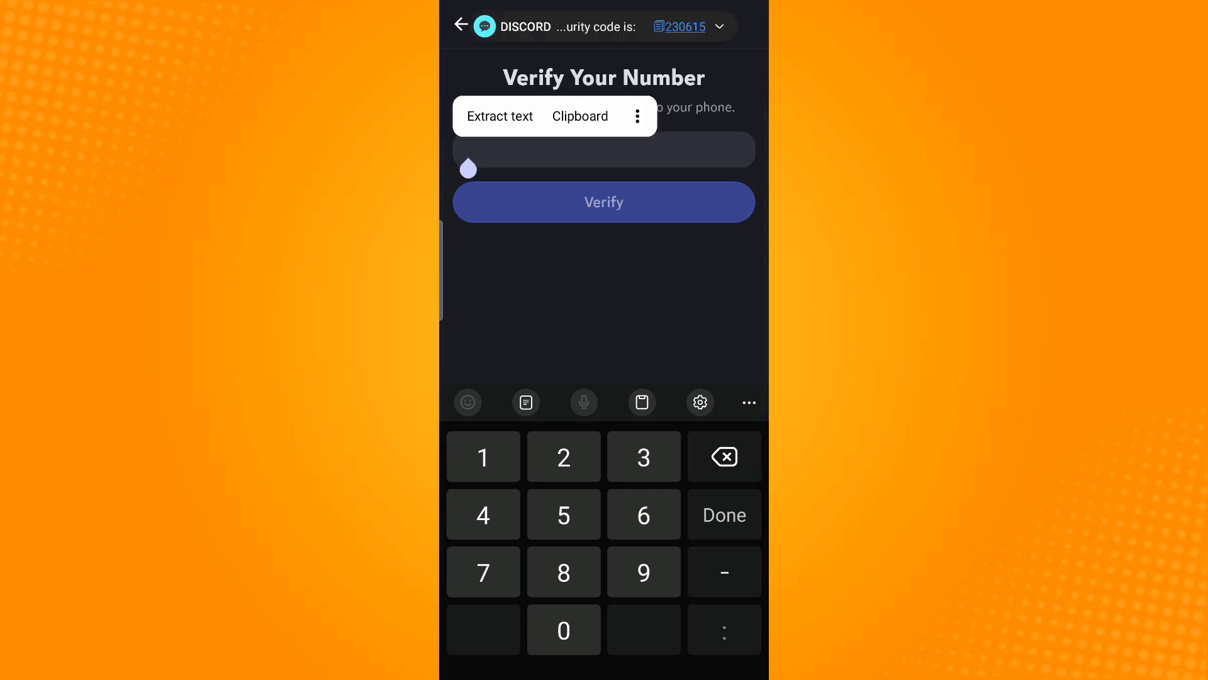
left_click(579, 116)
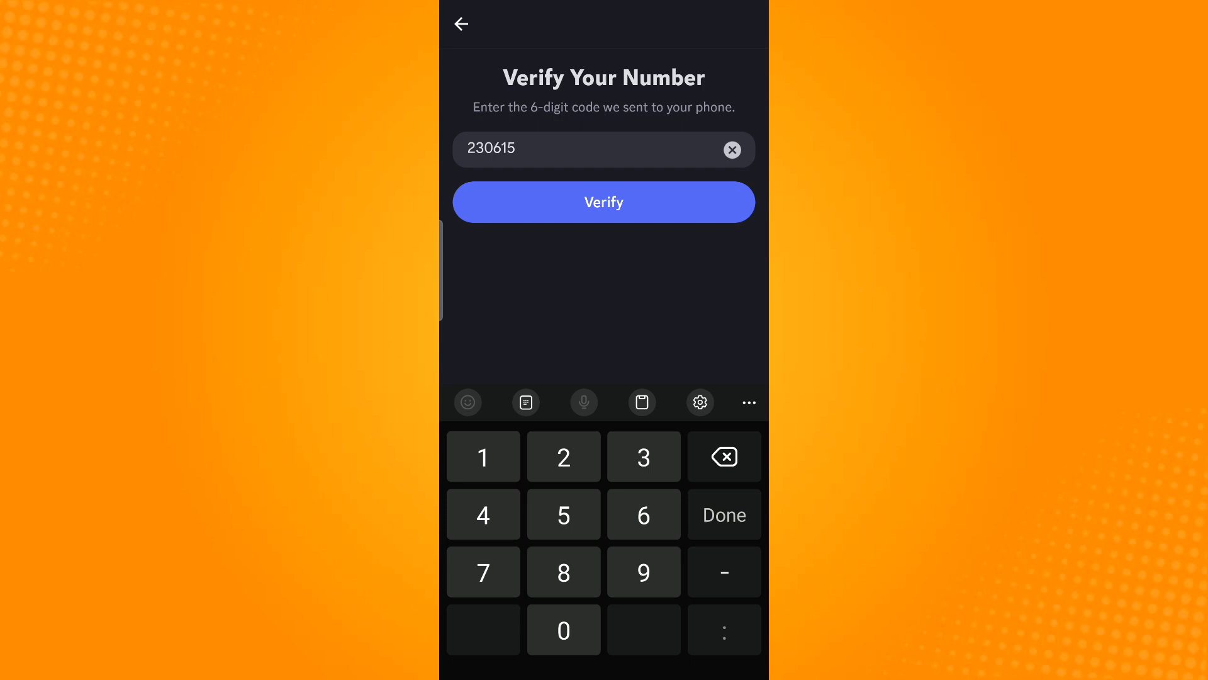
left_click(603, 201)
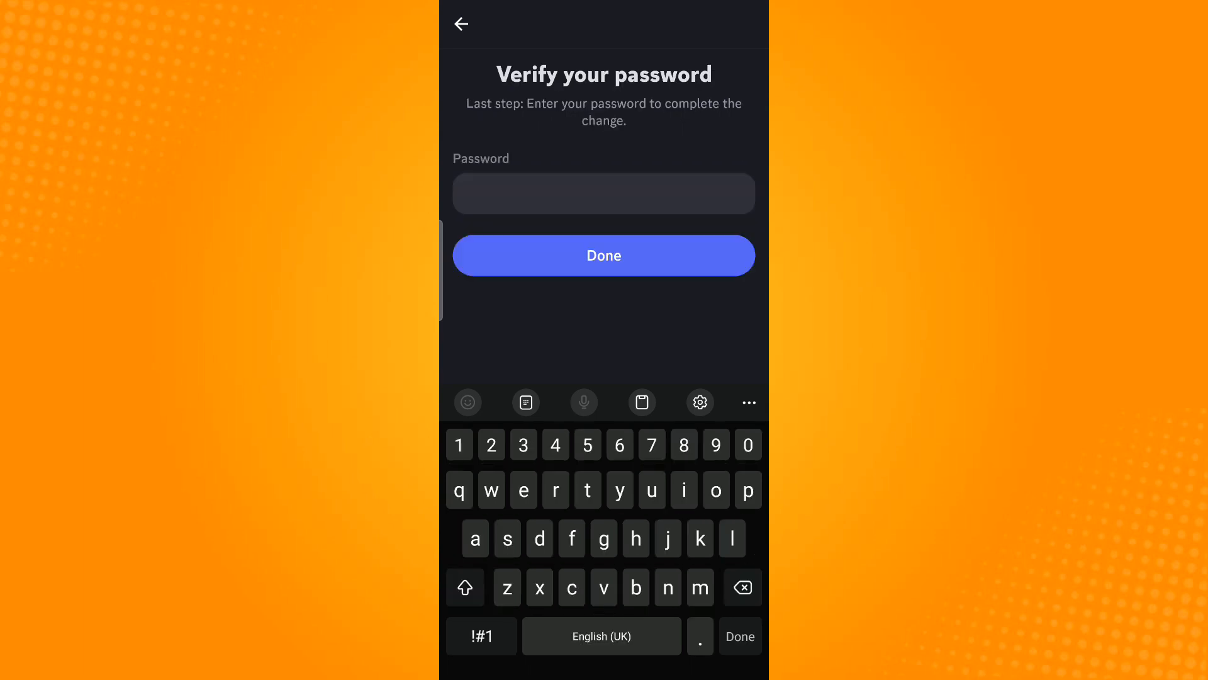
- Enter the account password and finish with Done, showing the verified number in Account
left_click(603, 193)
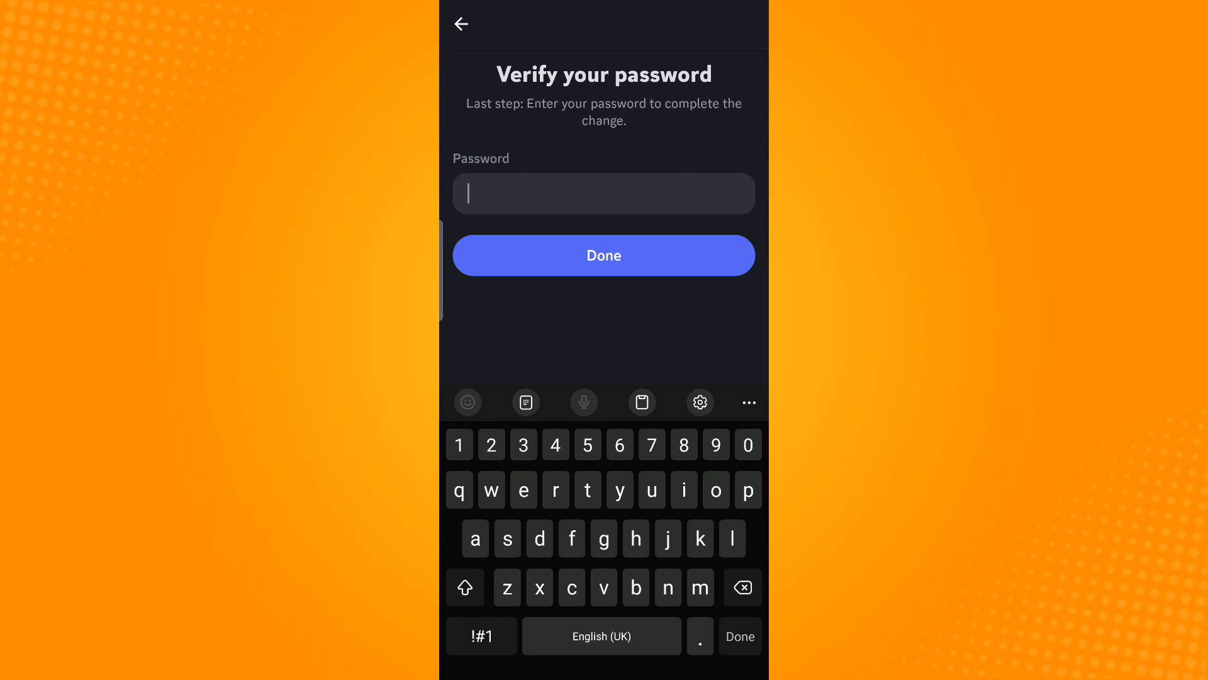
type("password")
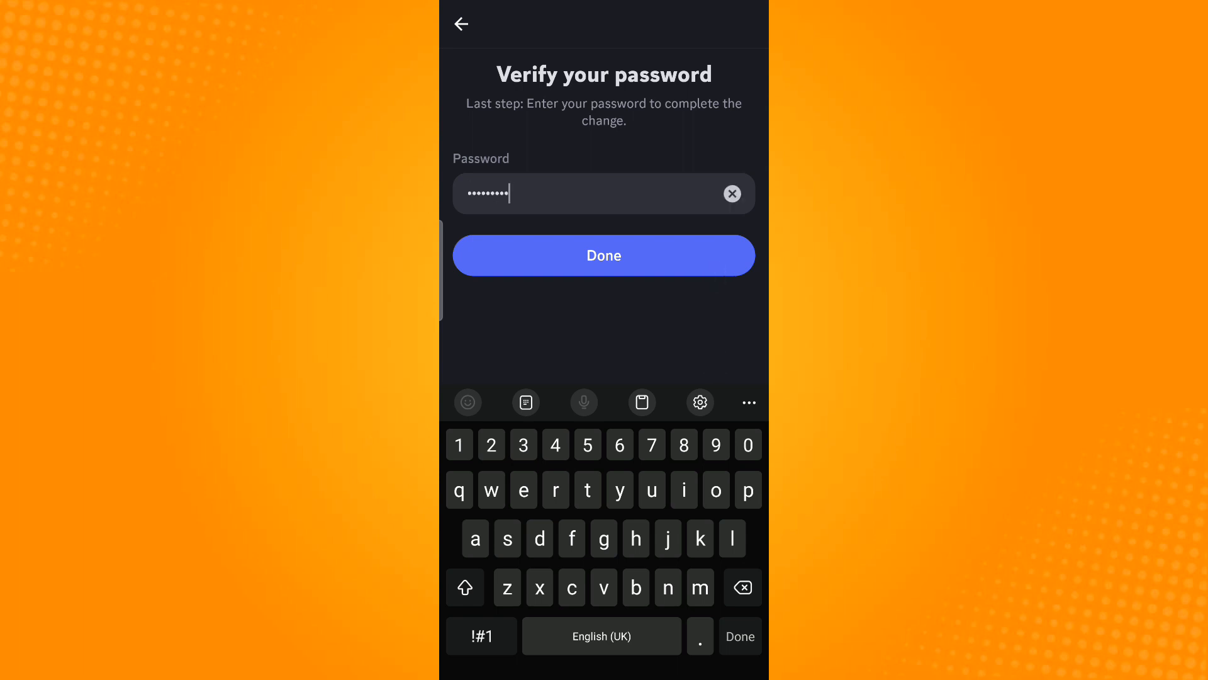
left_click(603, 255)
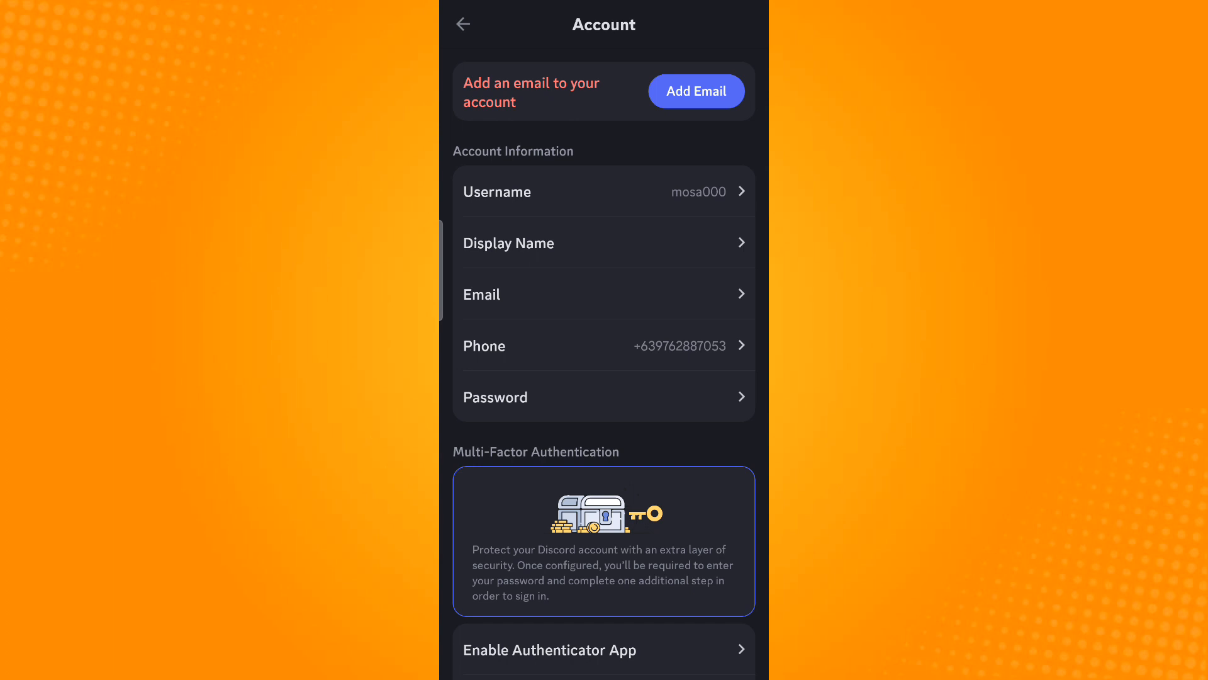